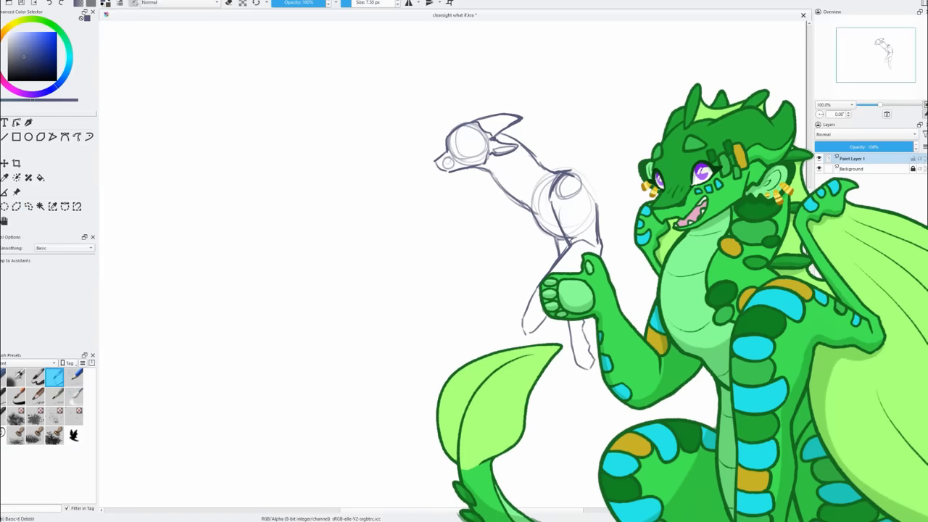
Step: Block in the dragon's body and spread wings in lavender-blue with the reference hidden
scroll("down", 3)
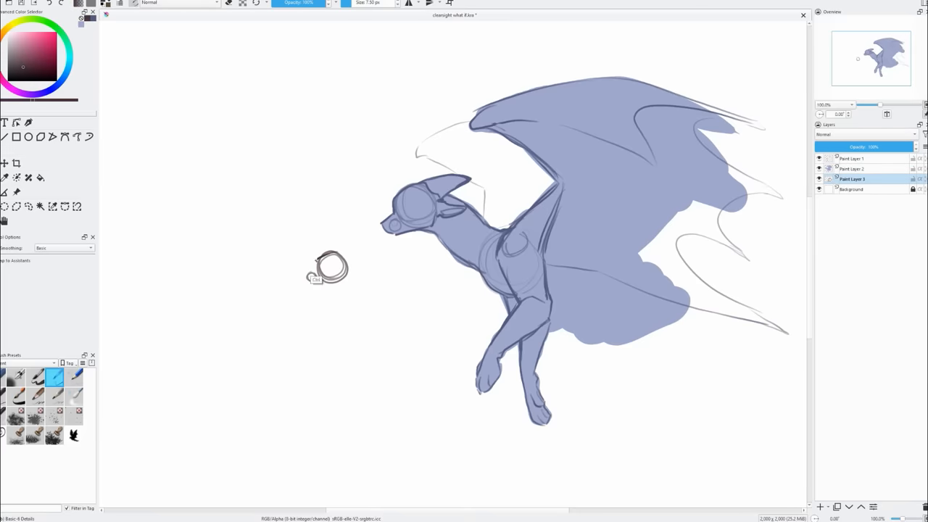
Step: Sketch a second dragon on the left, fill it brown, and add a layer above the faded drawings
left_click_drag(331, 261, 370, 253)
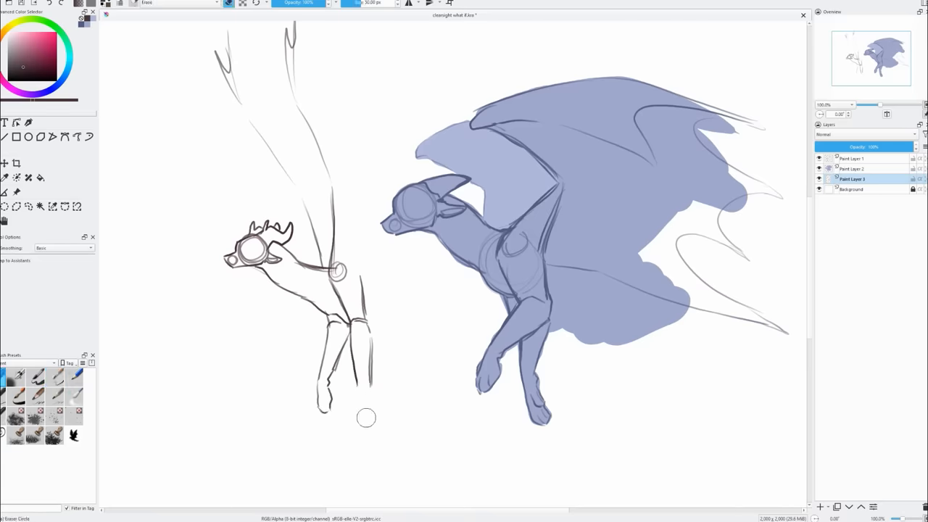
left_click(52, 383)
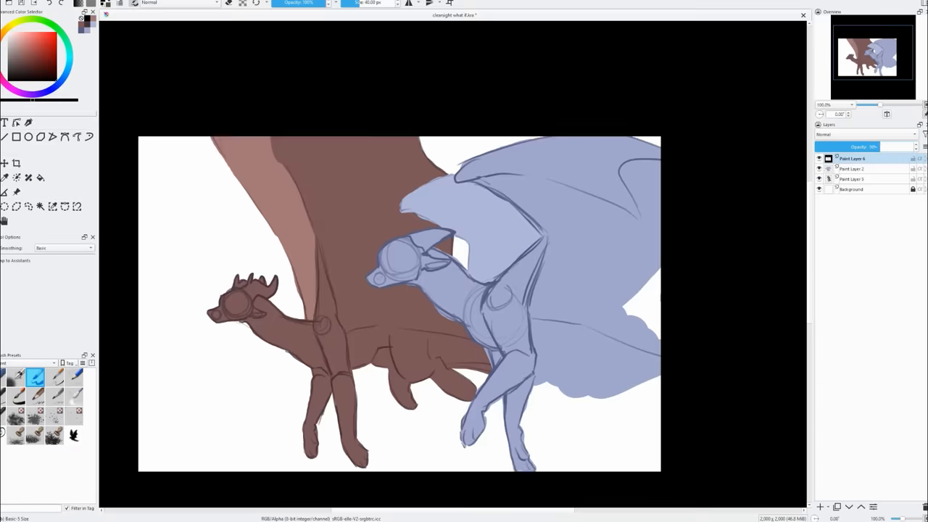
left_click(22, 162)
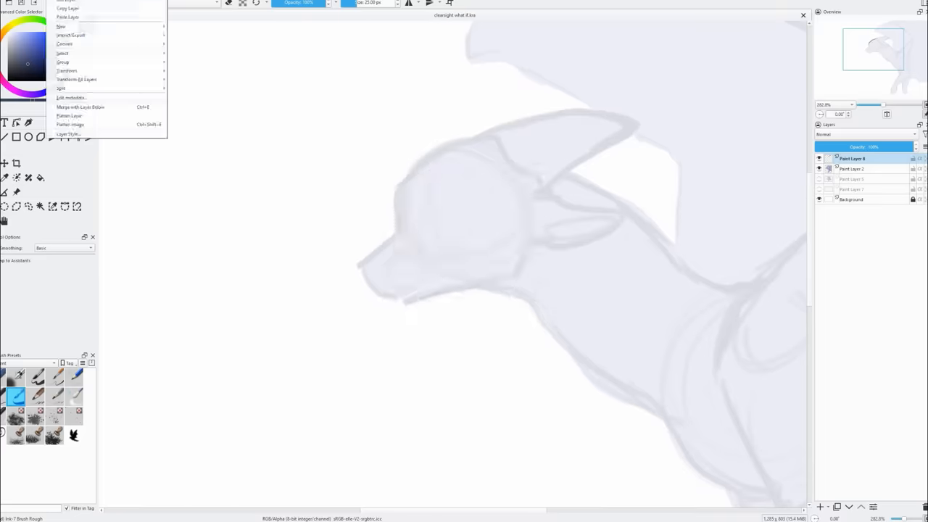
Step: Ink dark outlines along the blue dragon's leg and the smaller dragon's horned head
left_click_drag(462, 142, 333, 239)
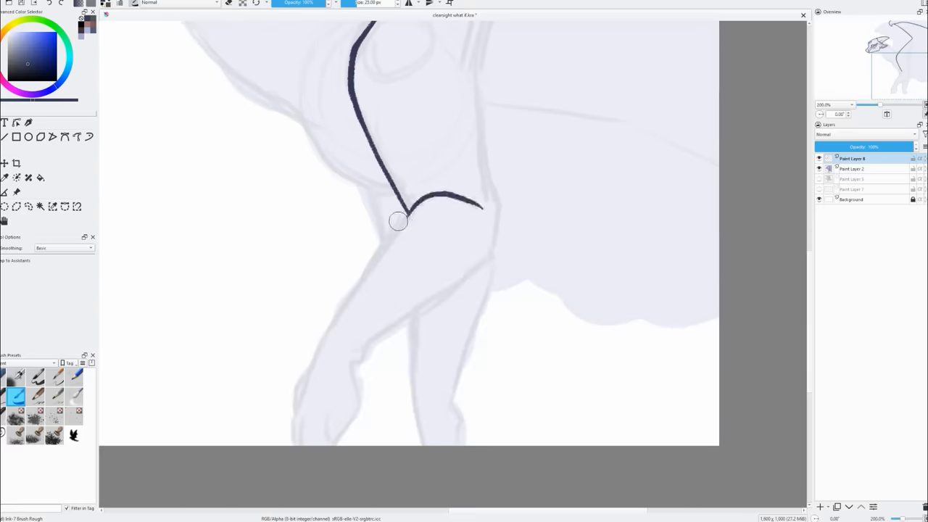
left_click_drag(399, 221, 316, 352)
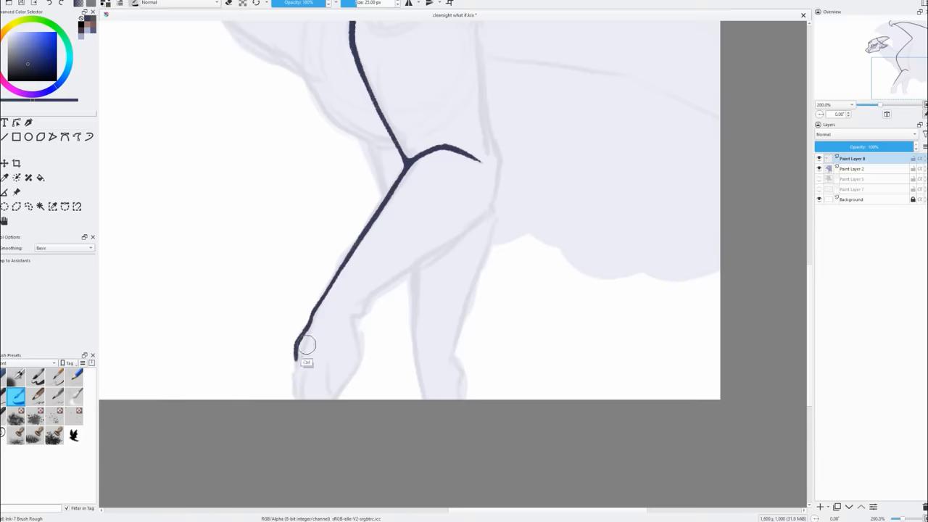
left_click_drag(304, 341, 331, 380)
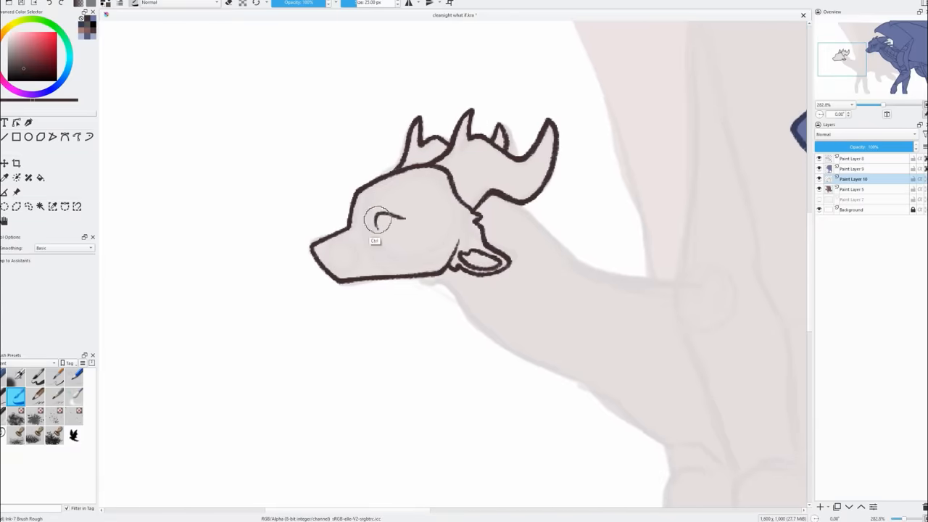
Step: Ink the foreground leg's outline with segmented armour plates along its length
left_click_drag(370, 210, 391, 220)
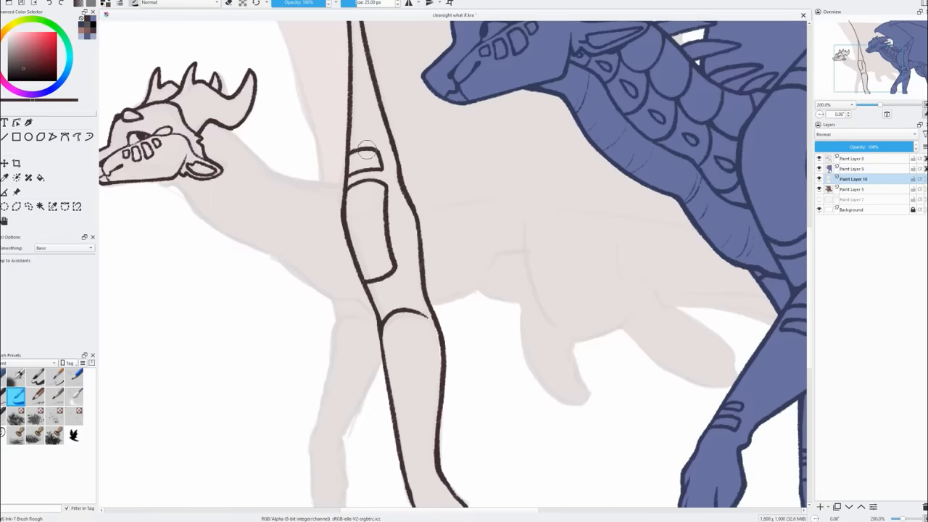
scroll("down", 3)
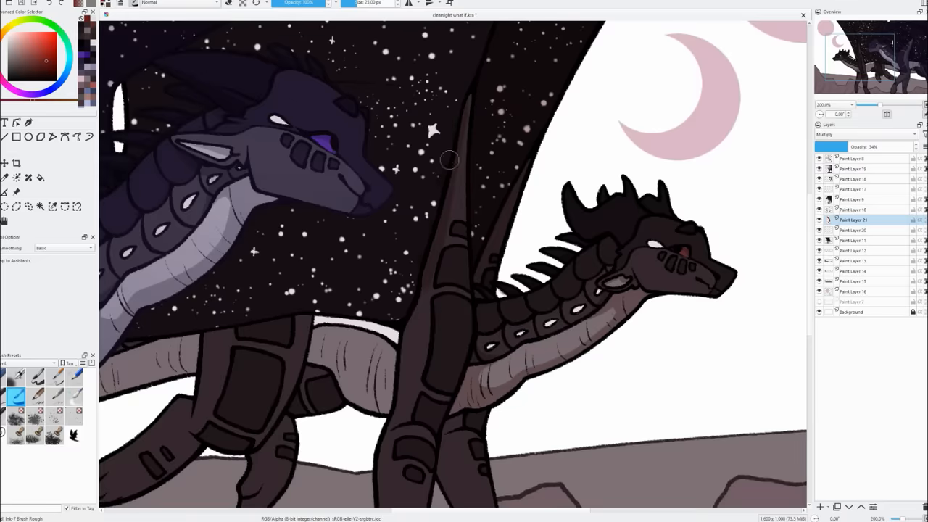
Step: Colour both dragons dark against a starry sky with a pink crescent moon and rocky ground
scroll("down", 3)
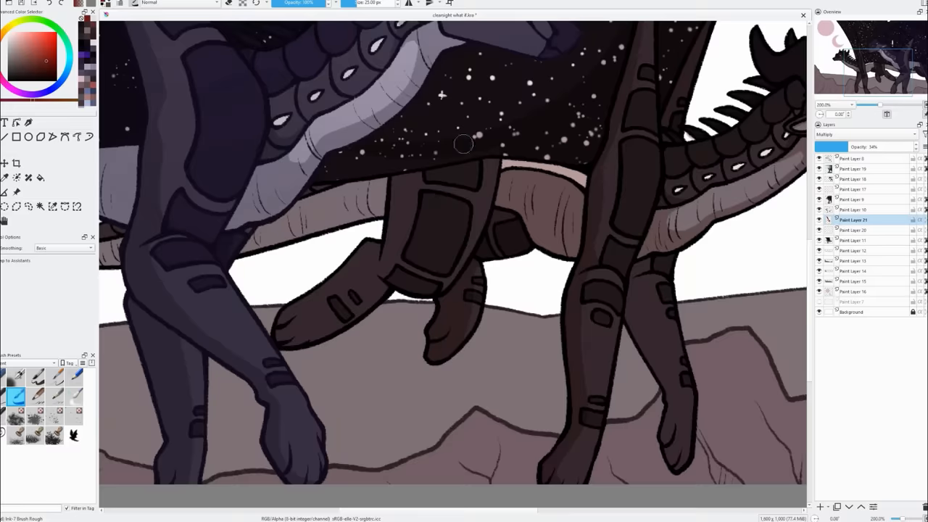